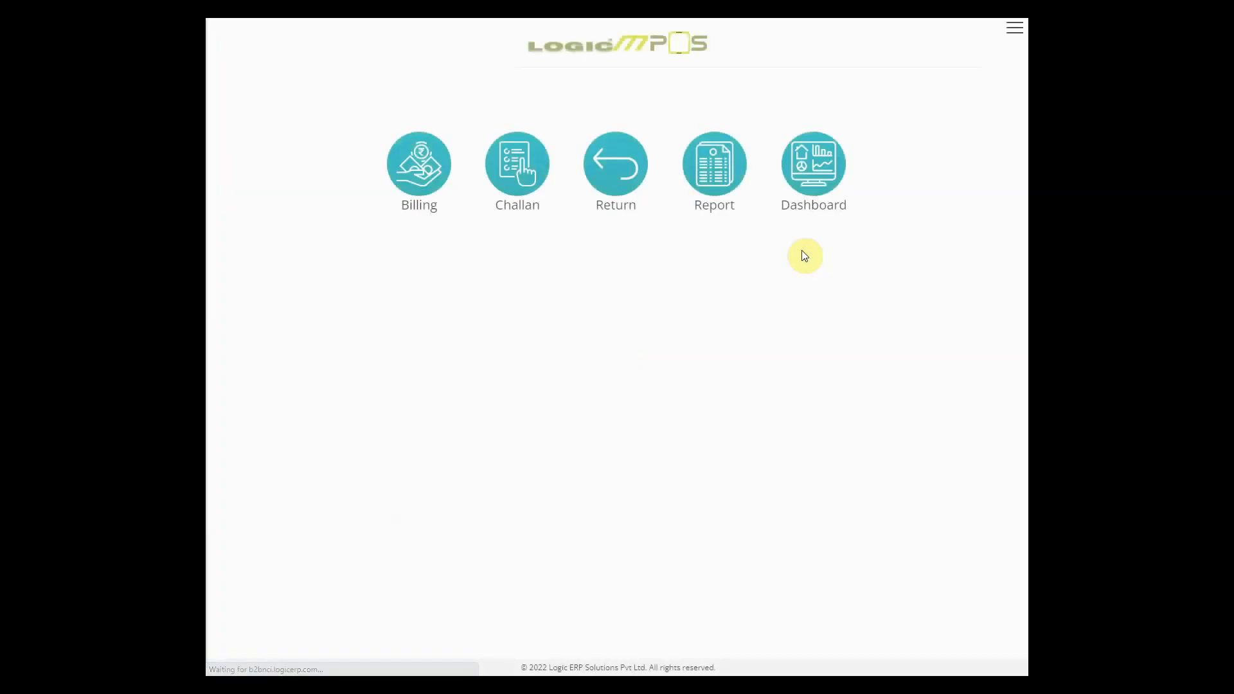
Show the side menu with the Reports and Dashboard groups expanded.
{"action": "left_click", "coordinate": [418, 164]}
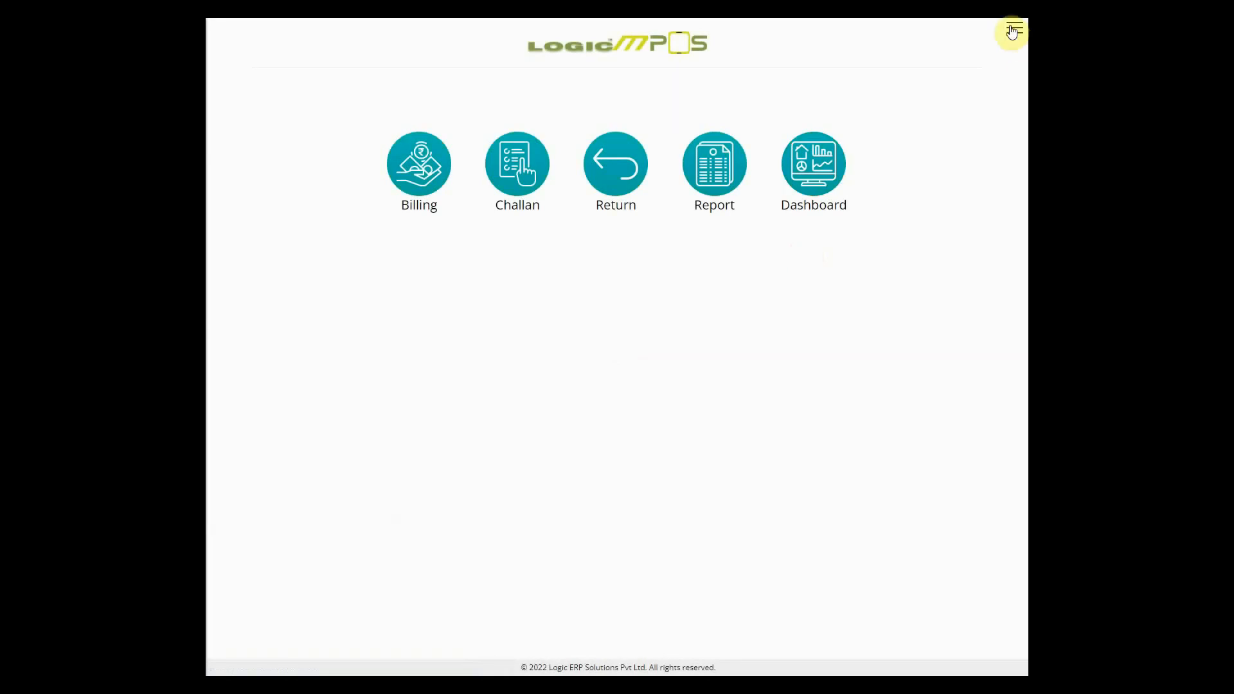
{"action": "left_click", "coordinate": [1012, 31]}
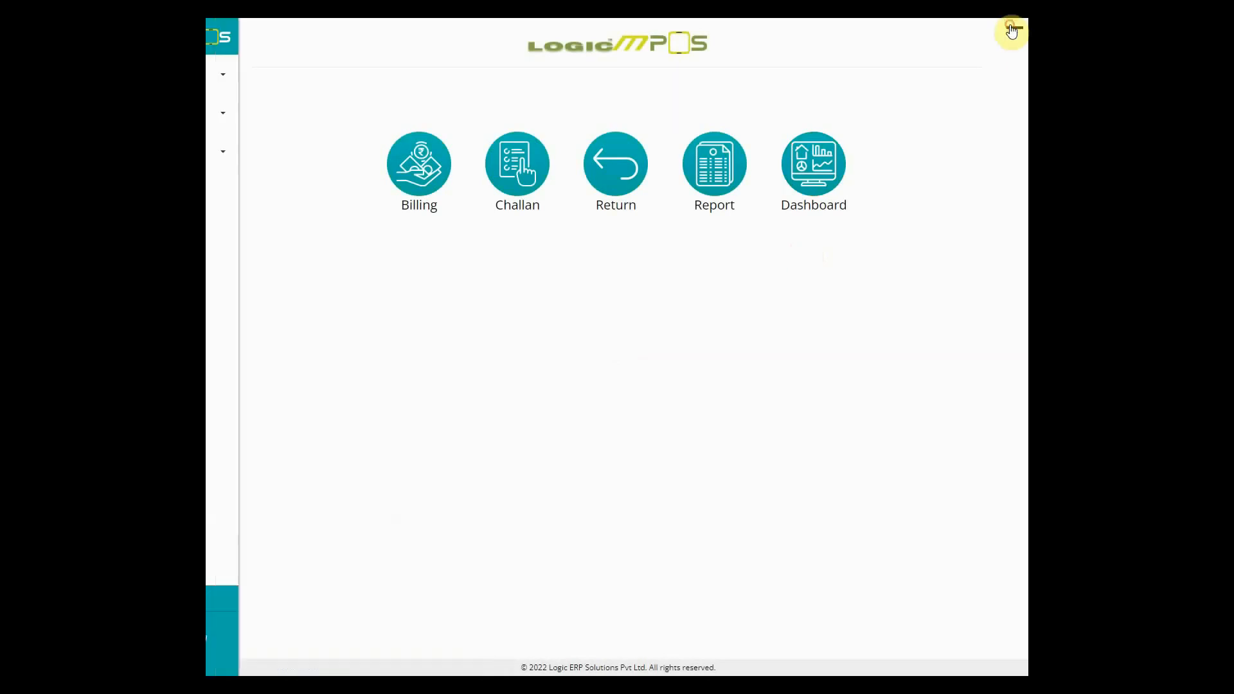
{"action": "left_click", "coordinate": [1011, 31]}
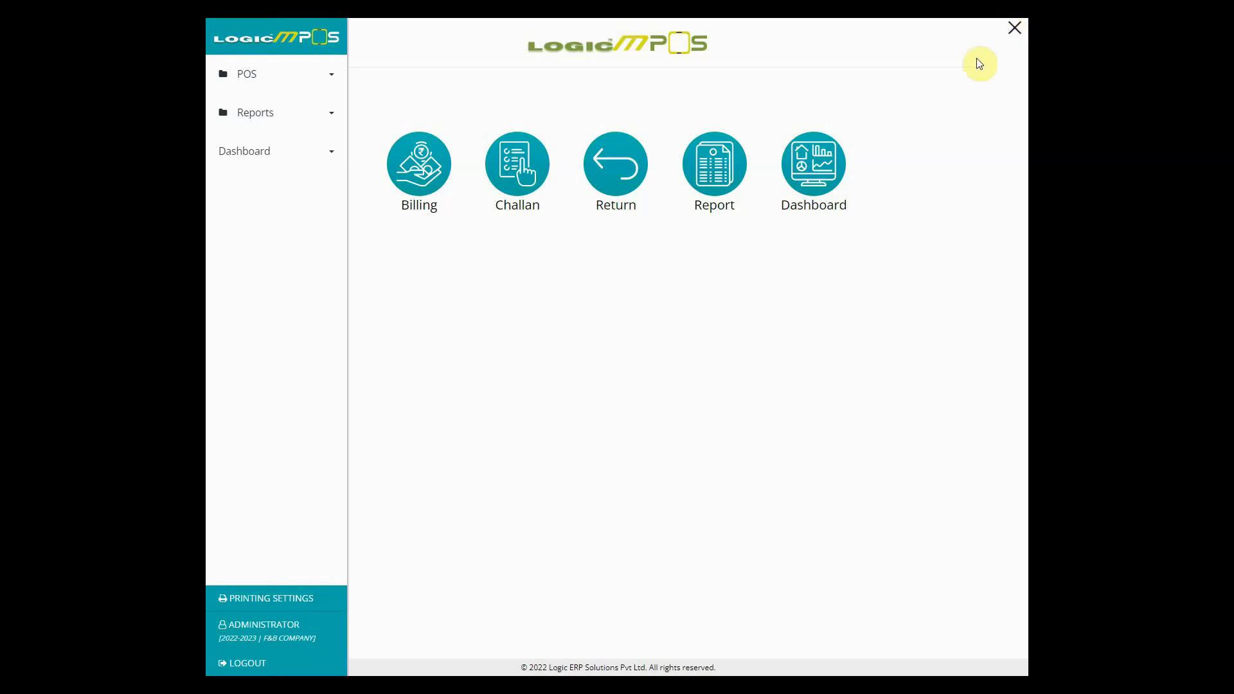
{"action": "left_click", "coordinate": [246, 73]}
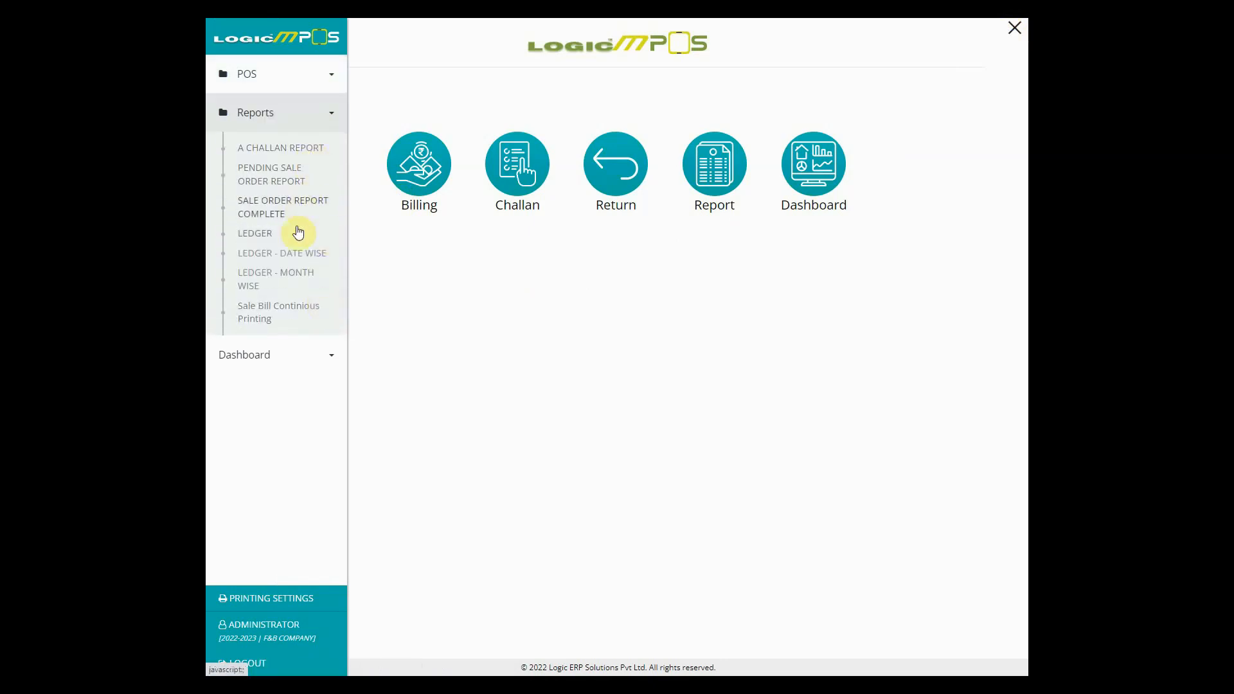
{"action": "left_click", "coordinate": [244, 150]}
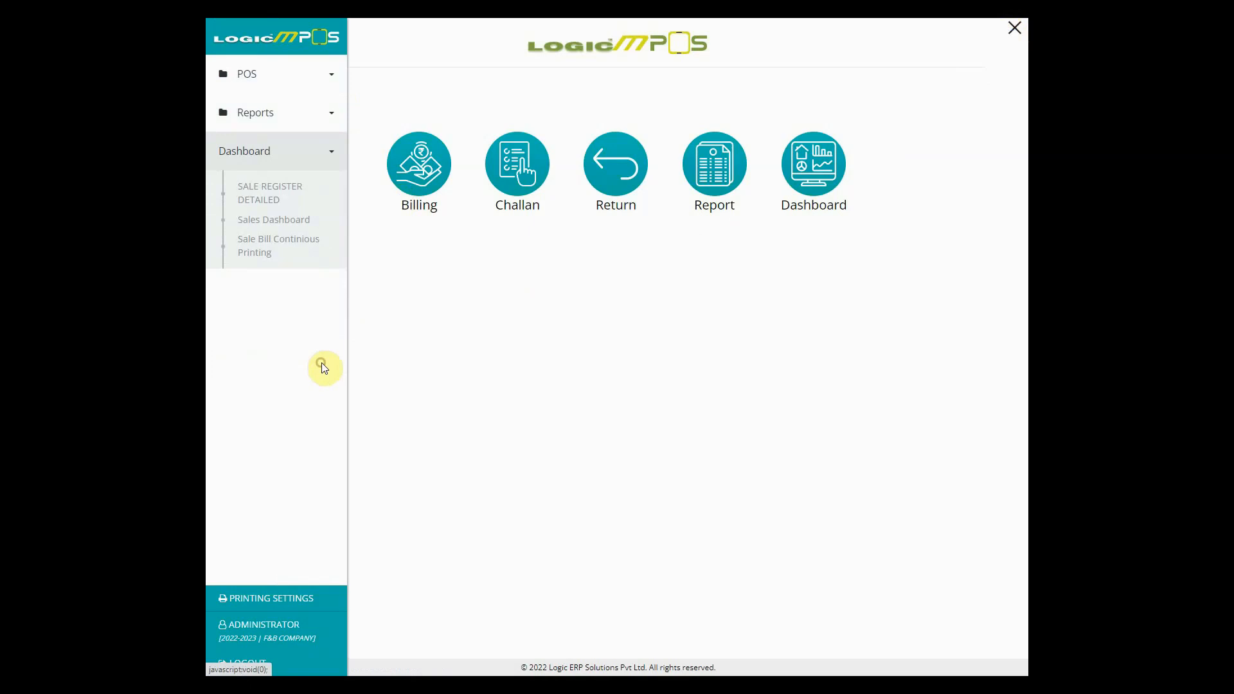
{"action": "mouse_move", "coordinate": [264, 245]}
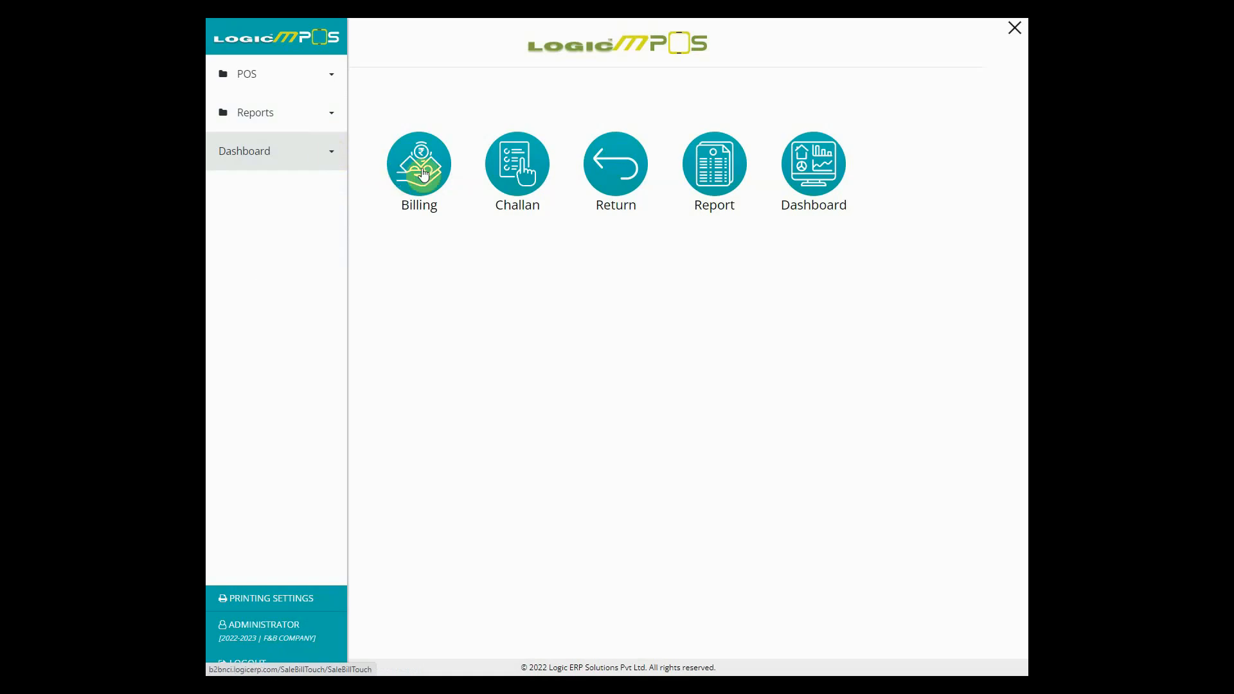
Start a new sale bill from Billing and list the Starters dishes in the catalogue.
{"action": "left_click", "coordinate": [1013, 28]}
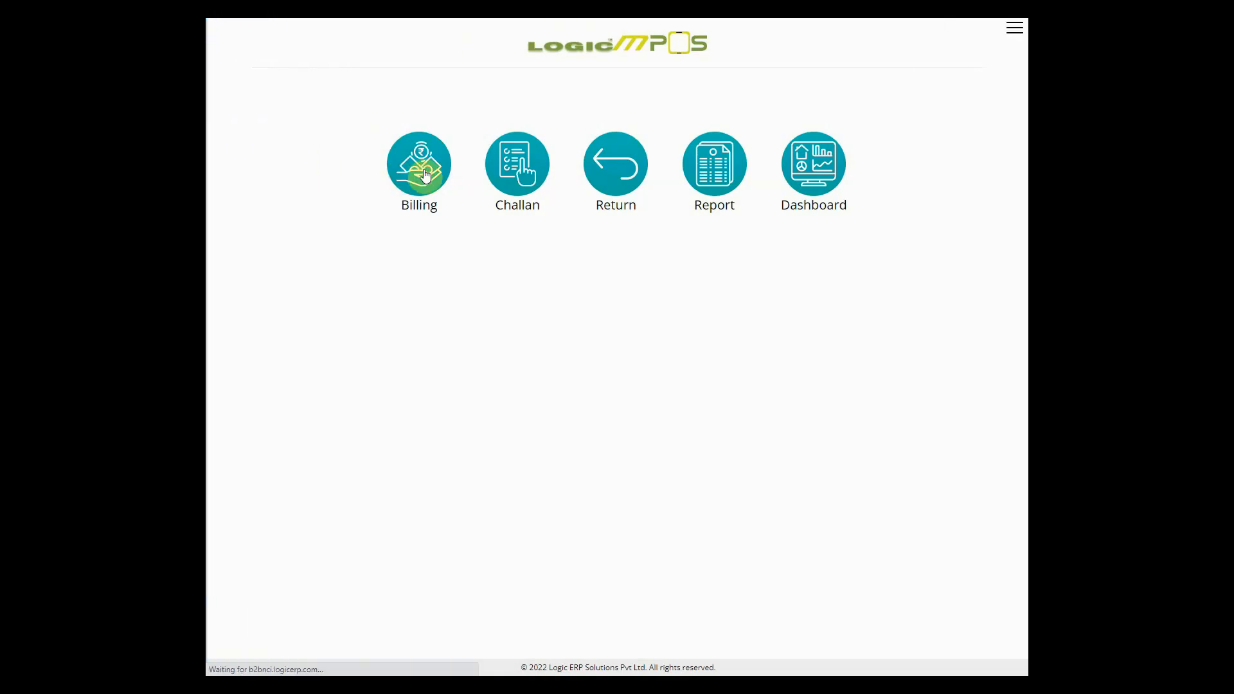
{"action": "left_click", "coordinate": [419, 164]}
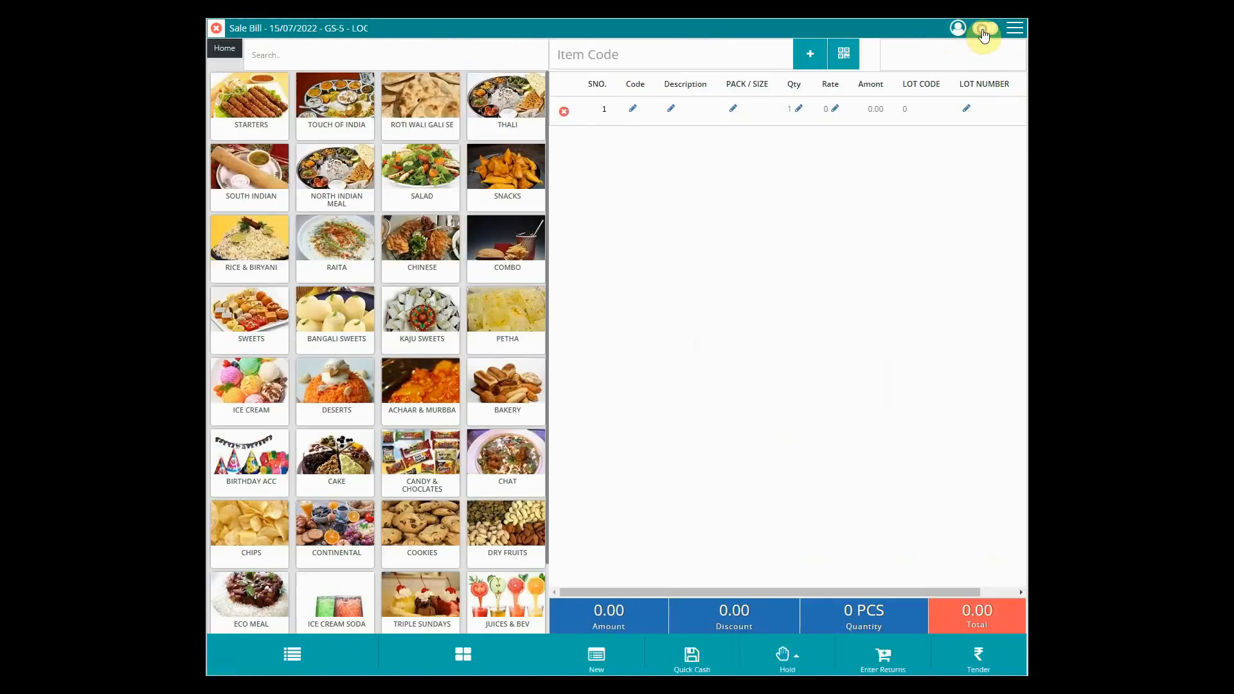
{"action": "left_click", "coordinate": [1014, 31]}
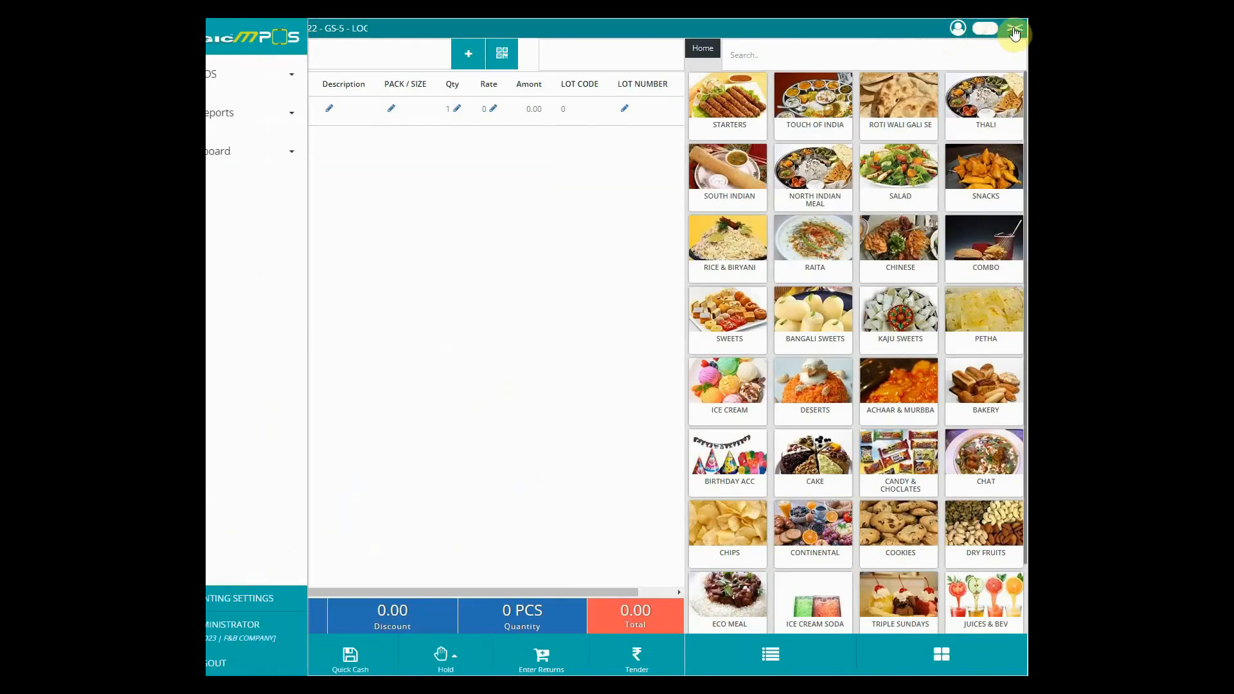
{"action": "left_click", "coordinate": [1015, 27]}
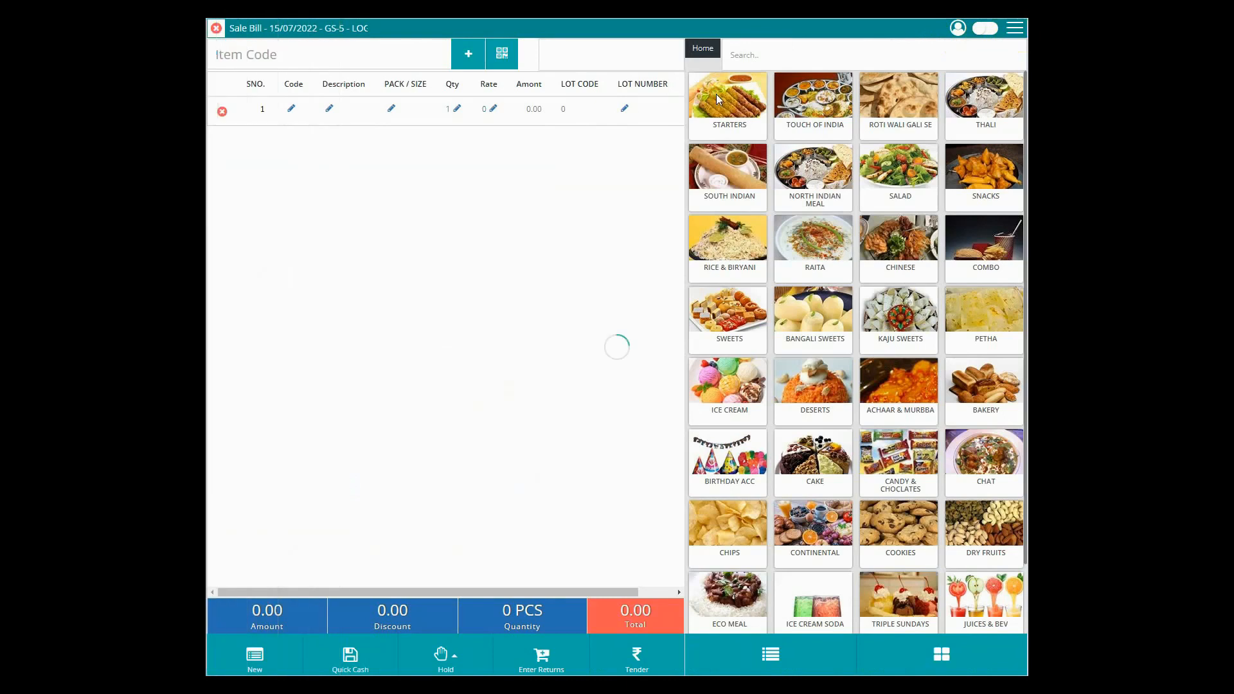
{"action": "left_click", "coordinate": [729, 102]}
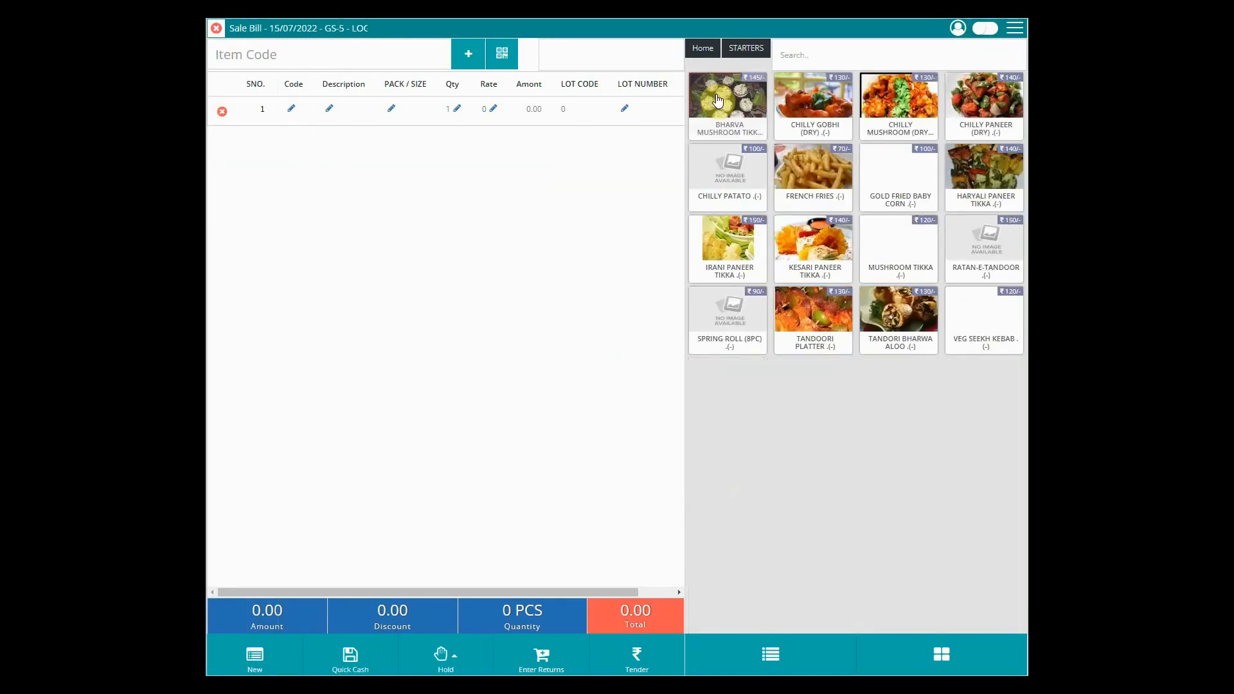
Add Bharva Mushroom Tikka and French Fries (total 221.00) and proceed to payment.
{"action": "left_click", "coordinate": [727, 101]}
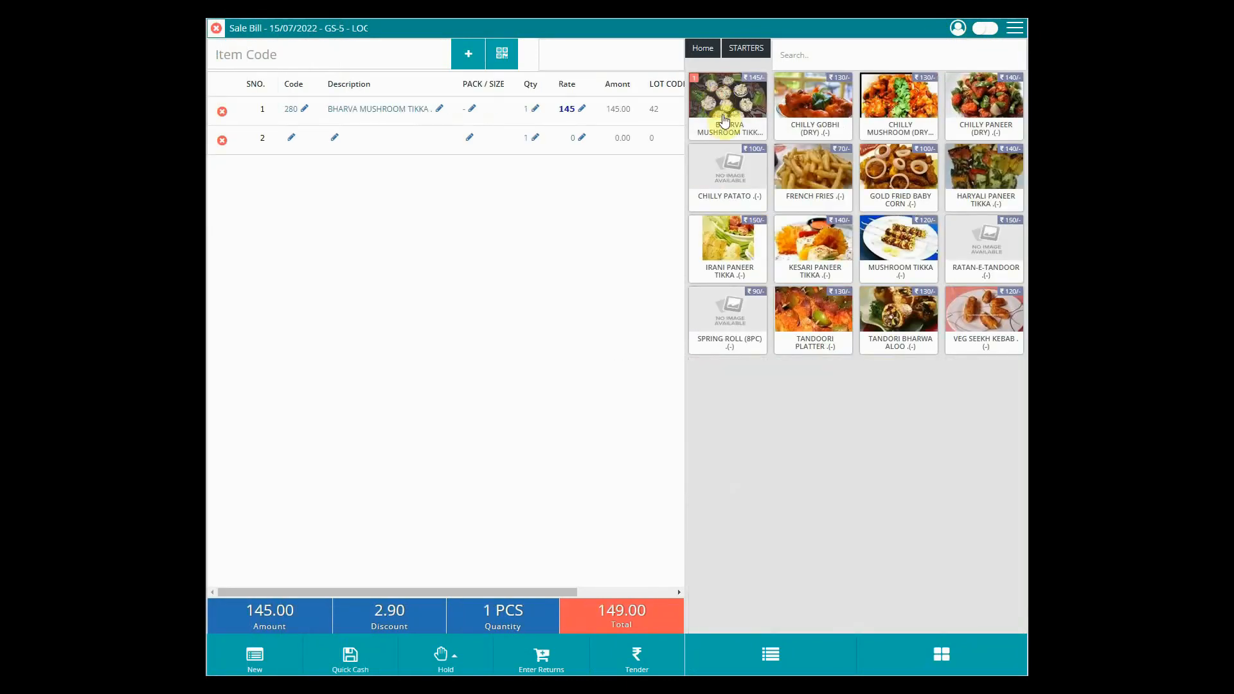
{"action": "left_click", "coordinate": [813, 165]}
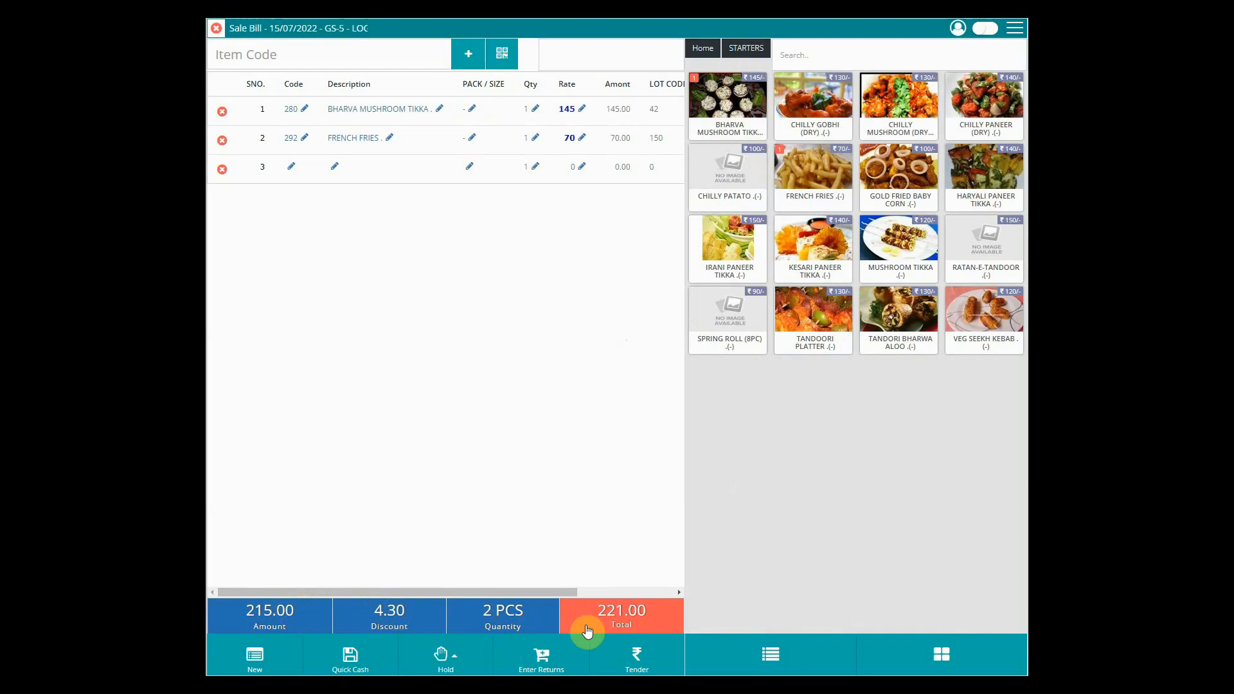
{"action": "left_click", "coordinate": [635, 660]}
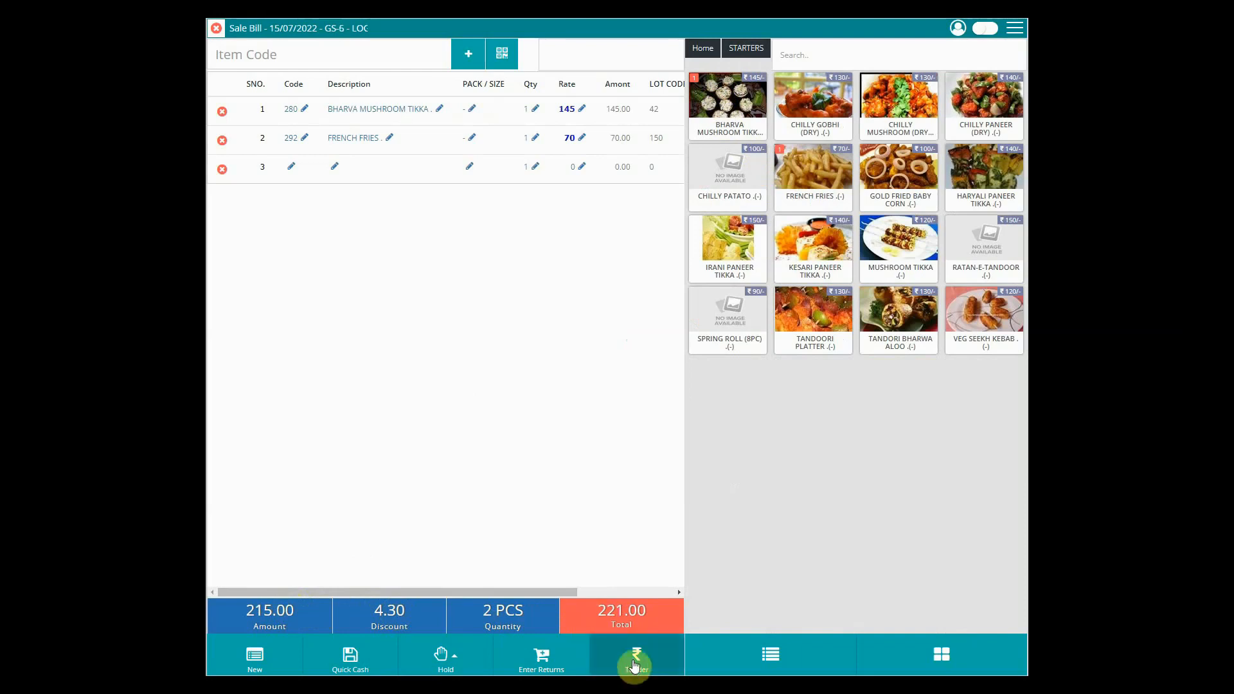
{"action": "left_click", "coordinate": [634, 654]}
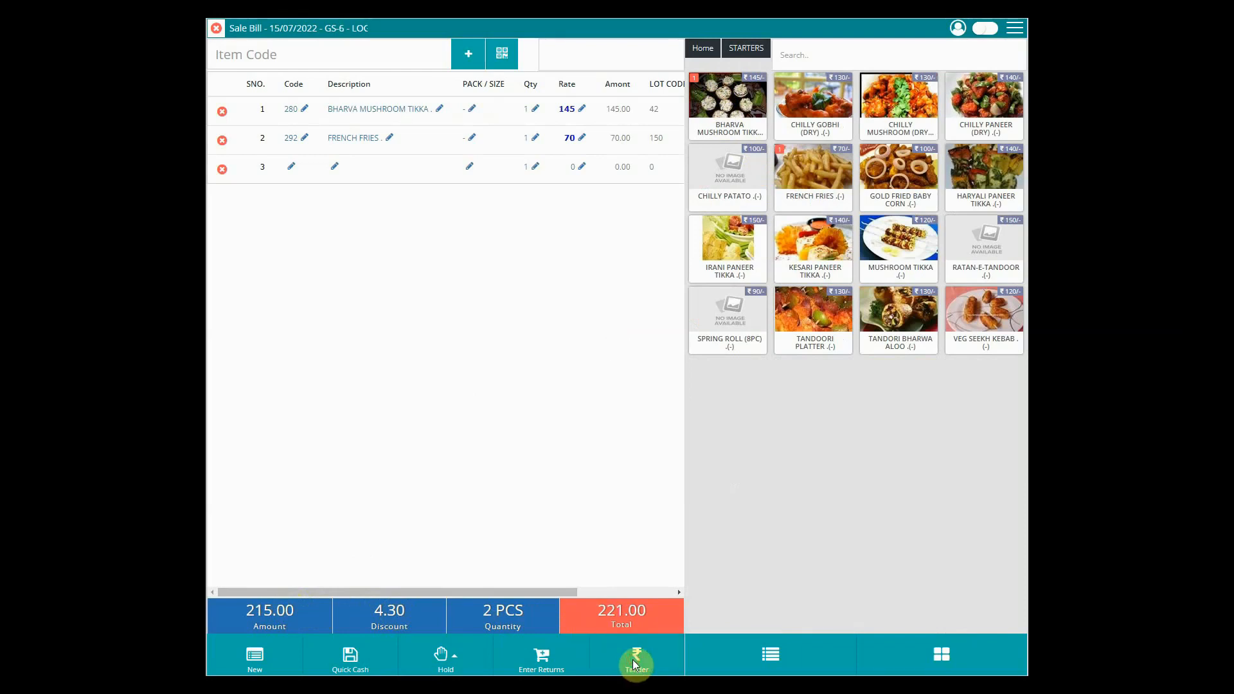
{"action": "left_click", "coordinate": [635, 657]}
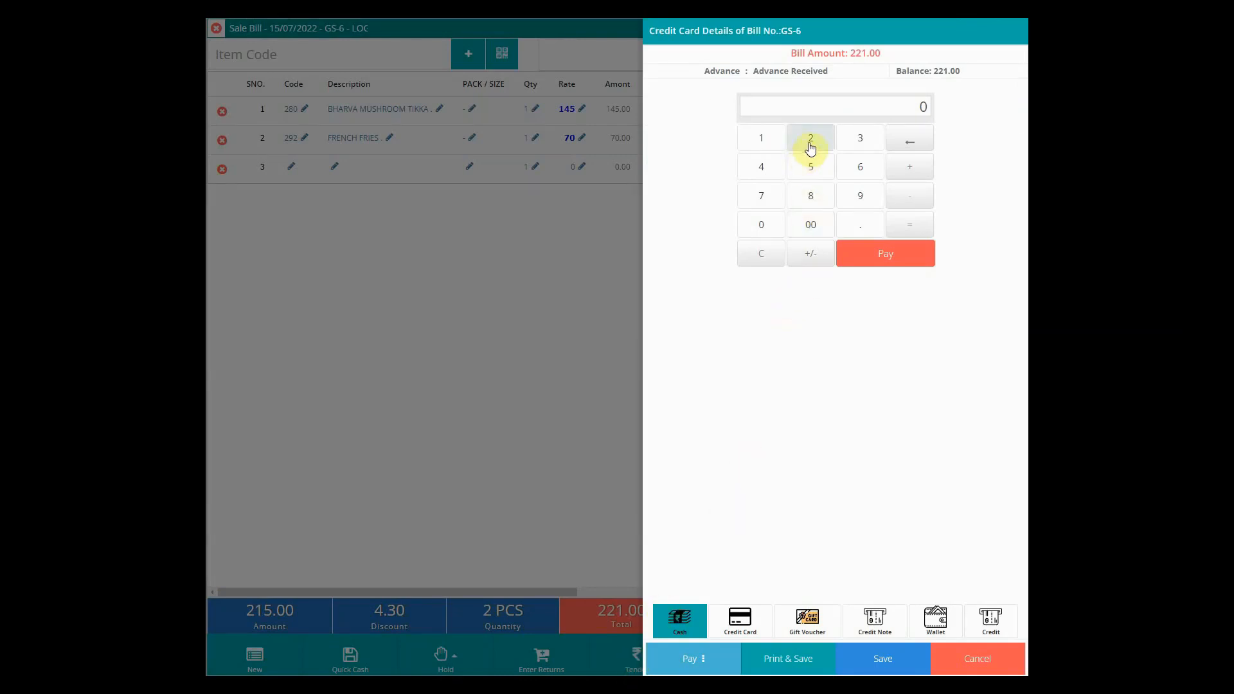
Tender 221 in cash, save bill GS-6 and leave an empty bill GS-7 ready.
{"action": "left_click", "coordinate": [760, 138]}
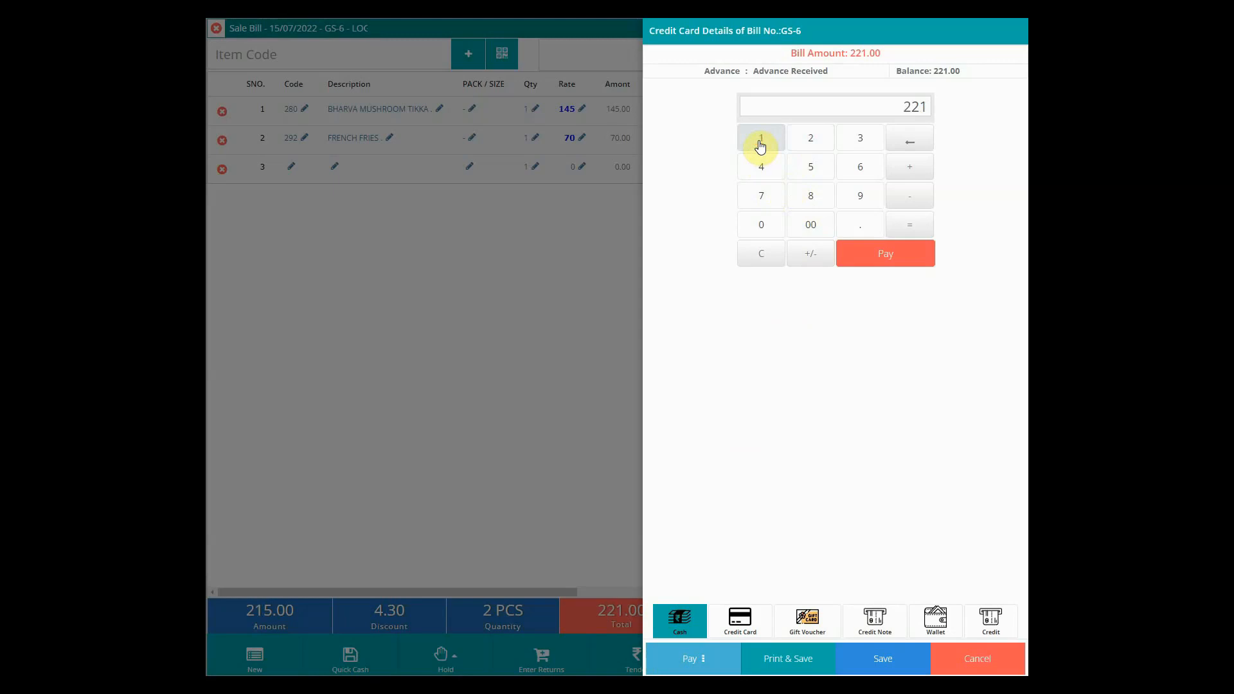
{"action": "left_click", "coordinate": [884, 253]}
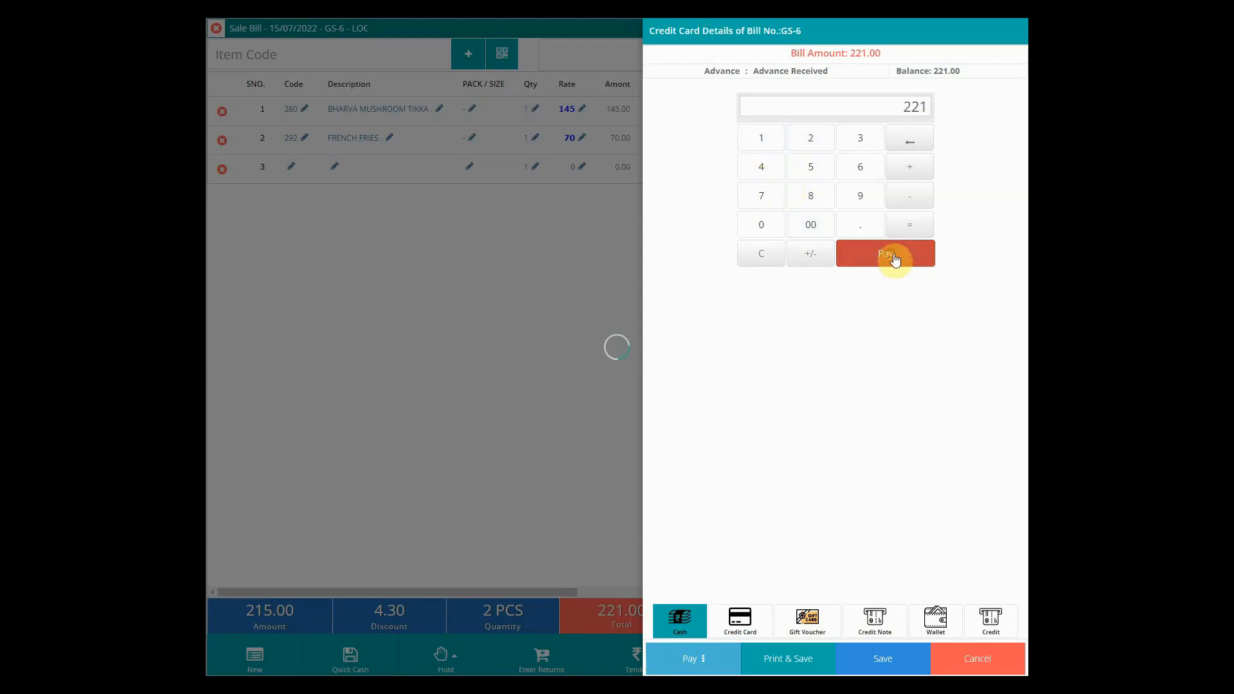
{"action": "left_click", "coordinate": [885, 253]}
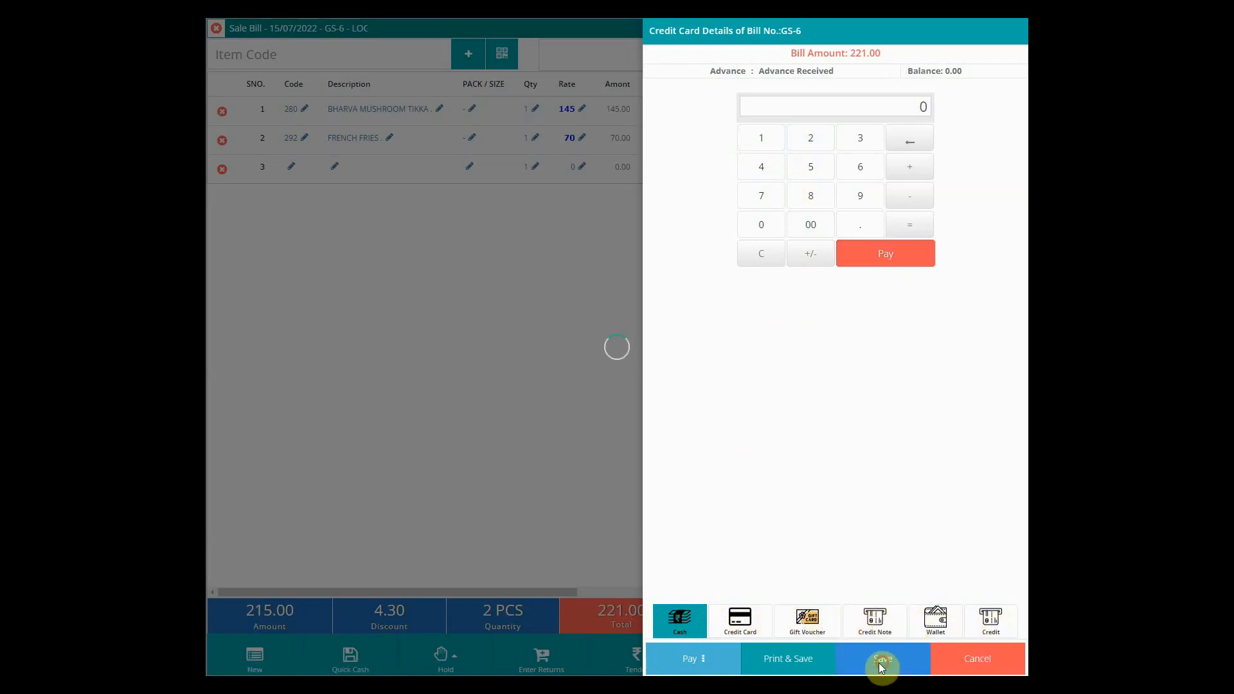
{"action": "left_click", "coordinate": [883, 659]}
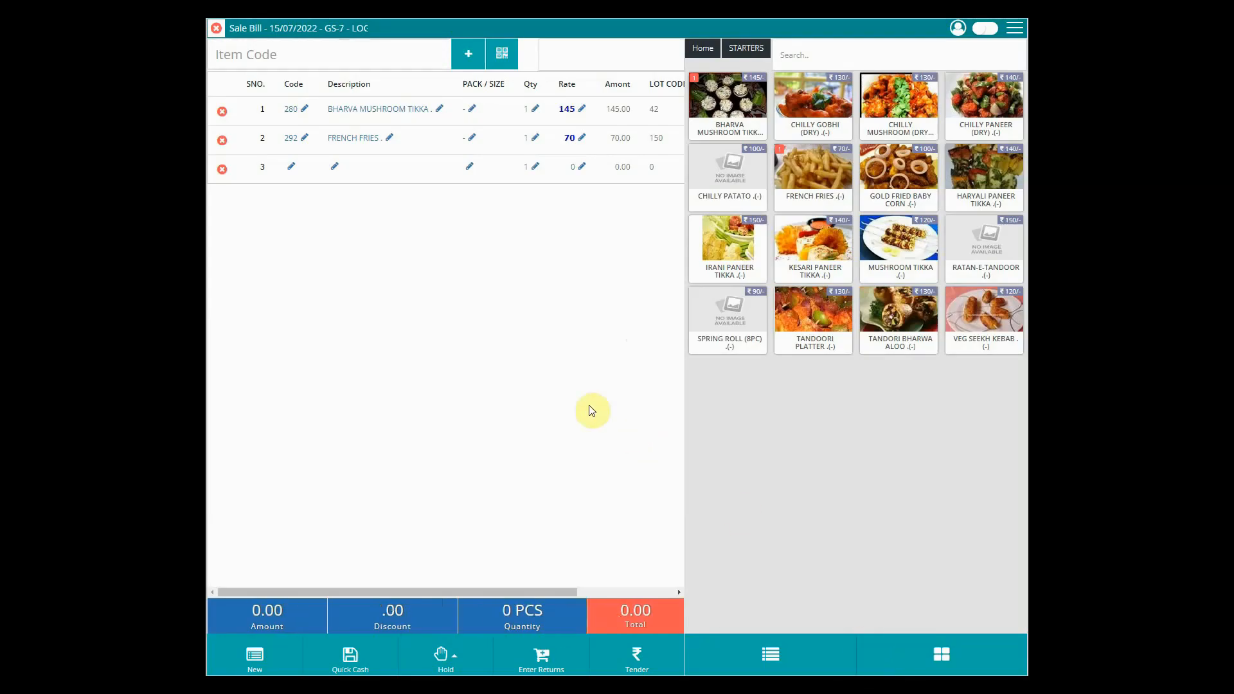
Show the Sale Register Detailed dashboard with Net Amount 2325 and gross 2260.
{"action": "left_click", "coordinate": [1014, 28]}
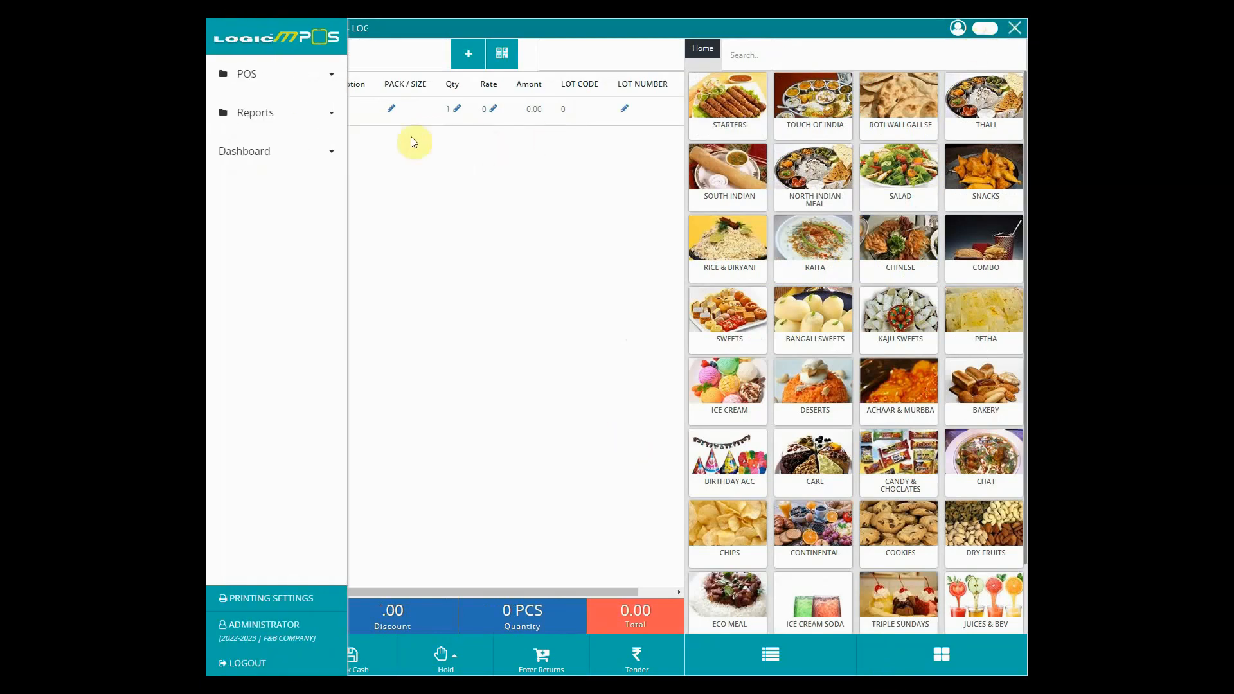
{"action": "left_click", "coordinate": [255, 112]}
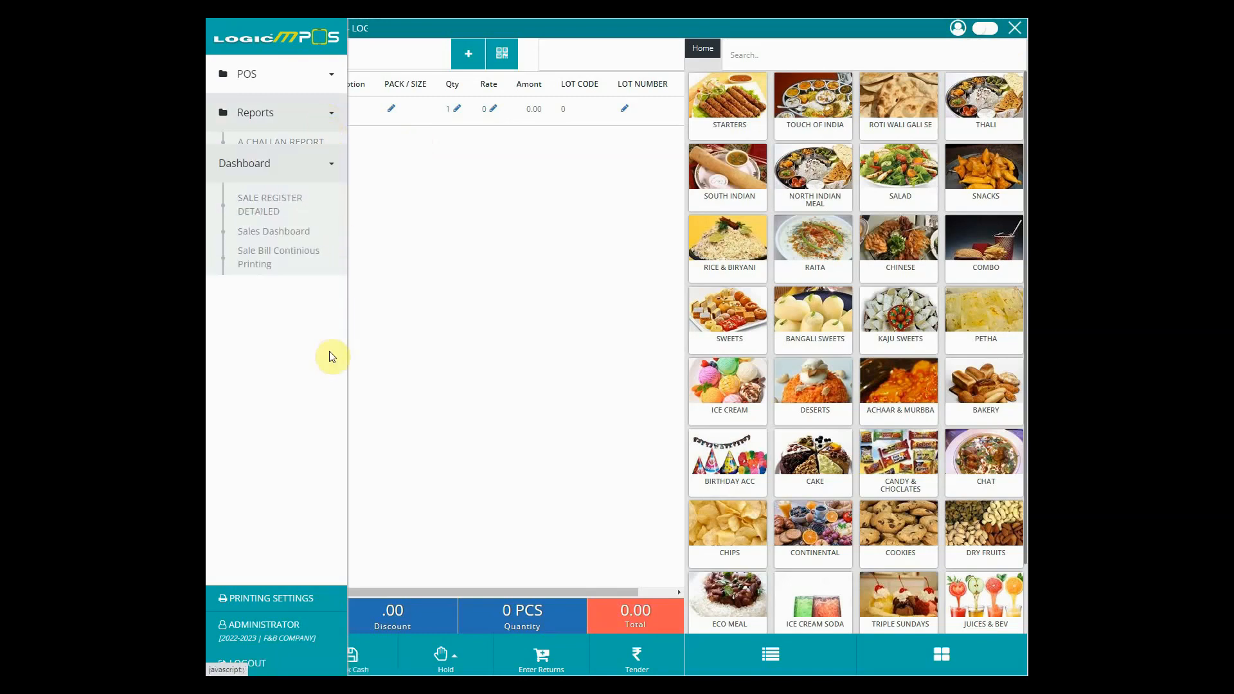
{"action": "left_click", "coordinate": [269, 192]}
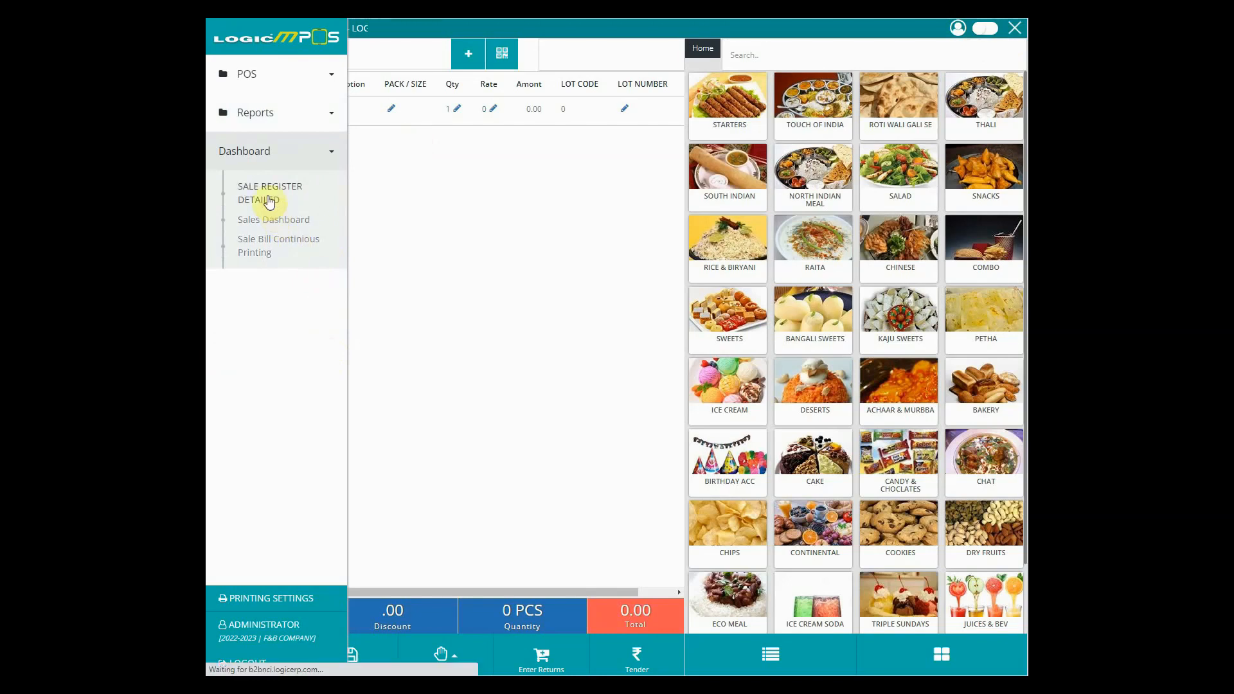
{"action": "left_click", "coordinate": [270, 193]}
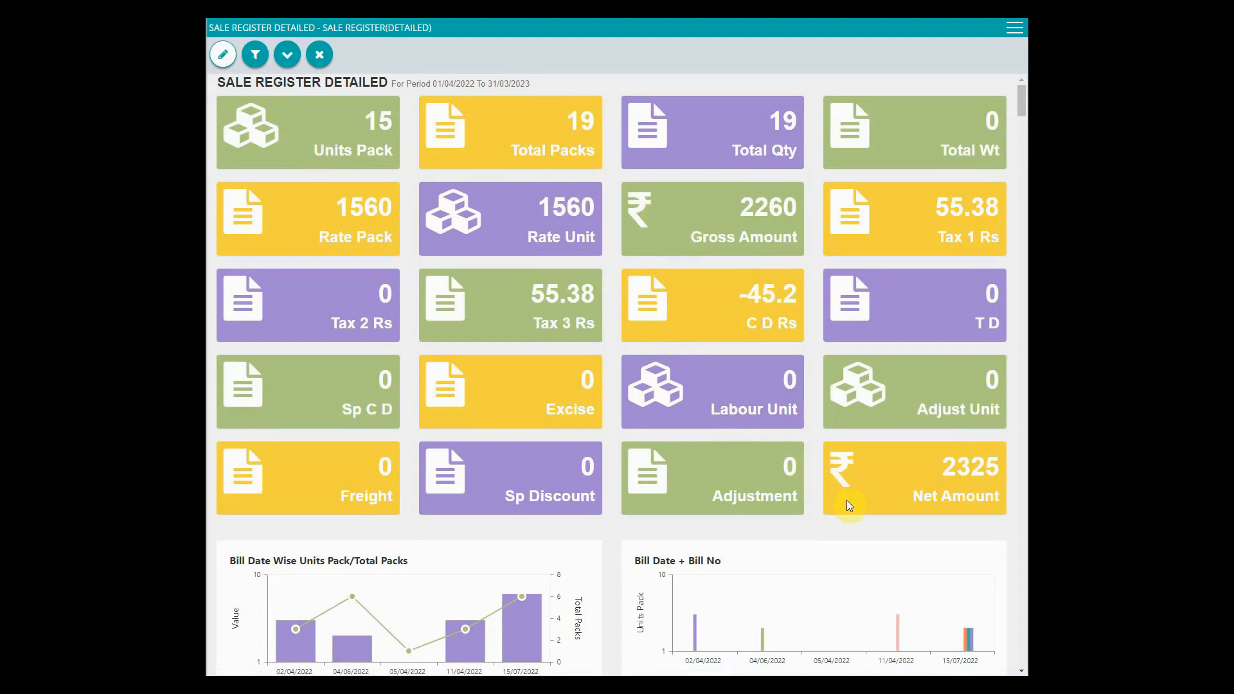
{"action": "scroll", "scroll_direction": "down", "scroll_amount": 3}
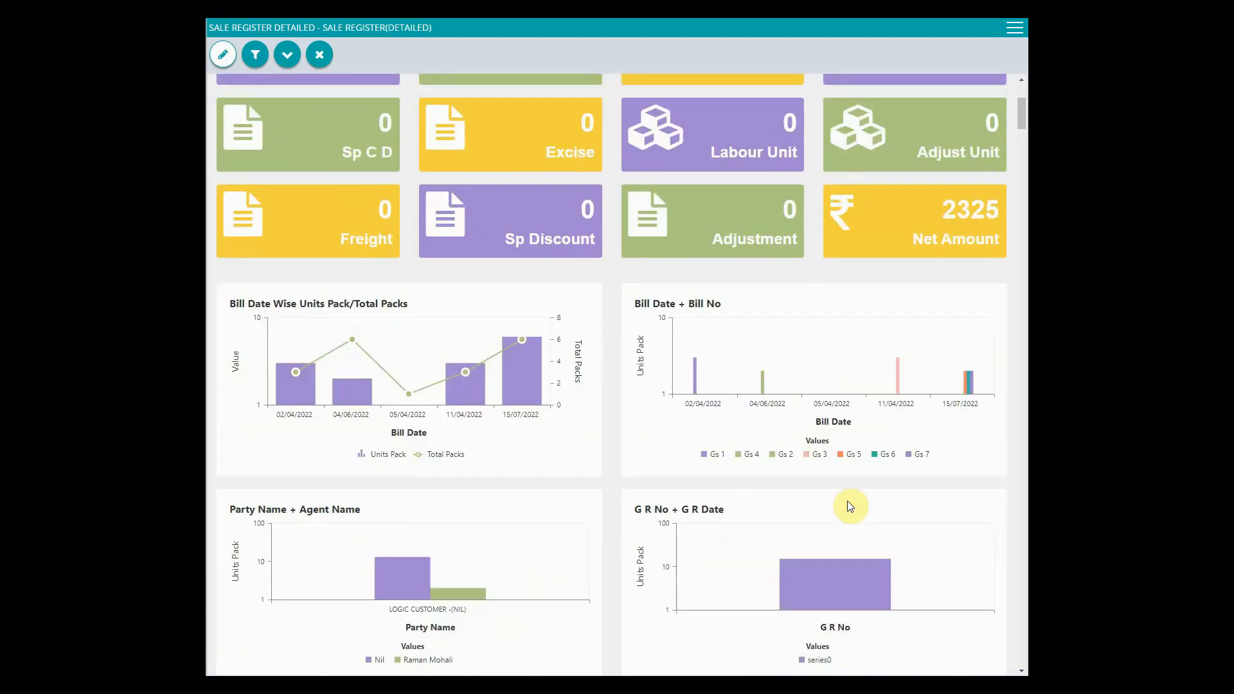
{"action": "scroll", "scroll_direction": "down", "scroll_amount": 3}
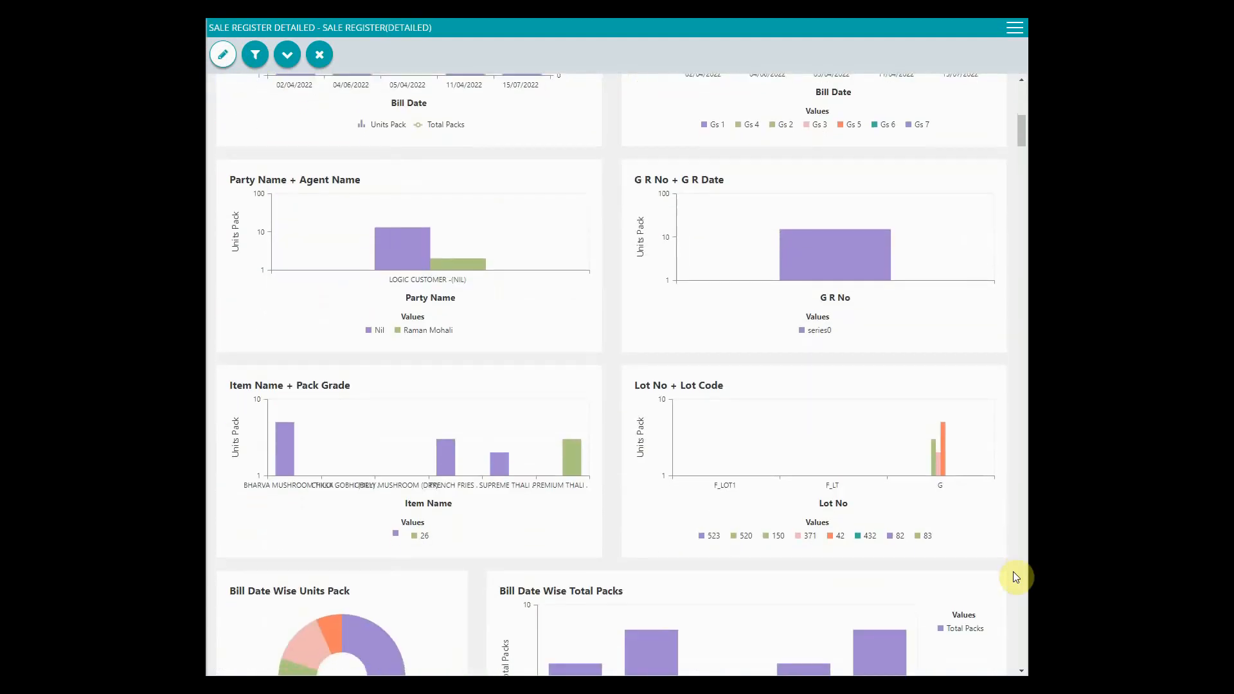
{"action": "scroll", "scroll_direction": "down", "scroll_amount": 3}
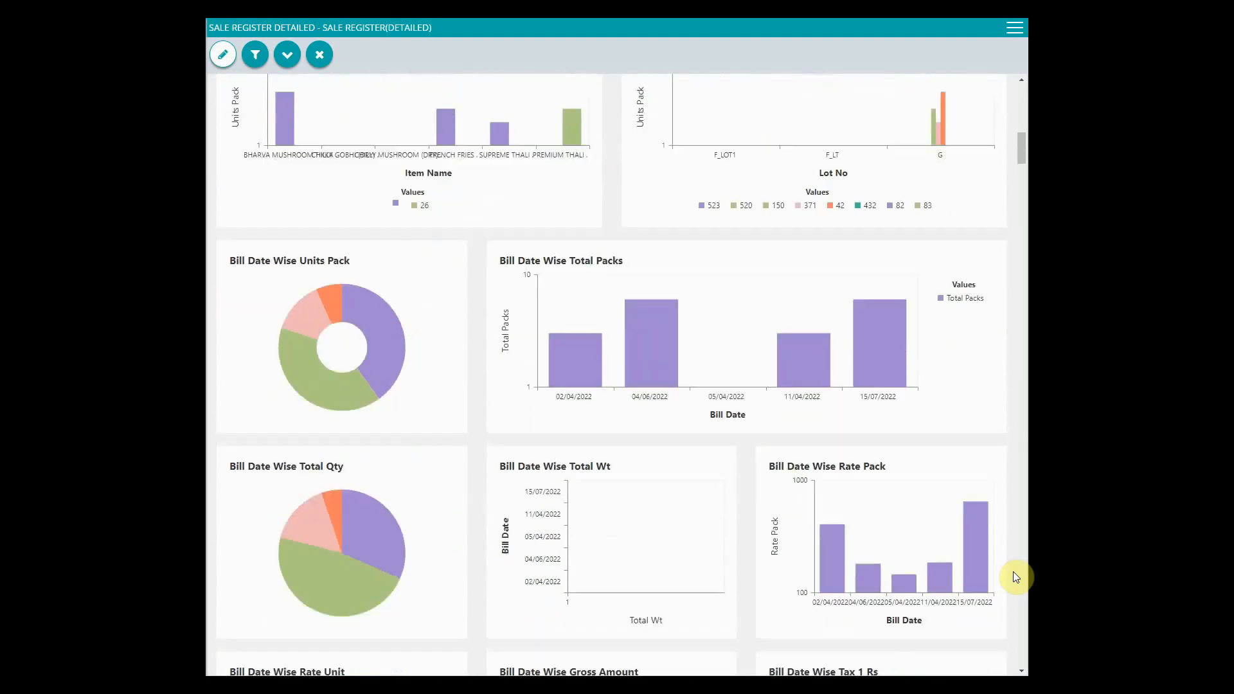
{"action": "scroll", "scroll_direction": "down", "scroll_amount": 3}
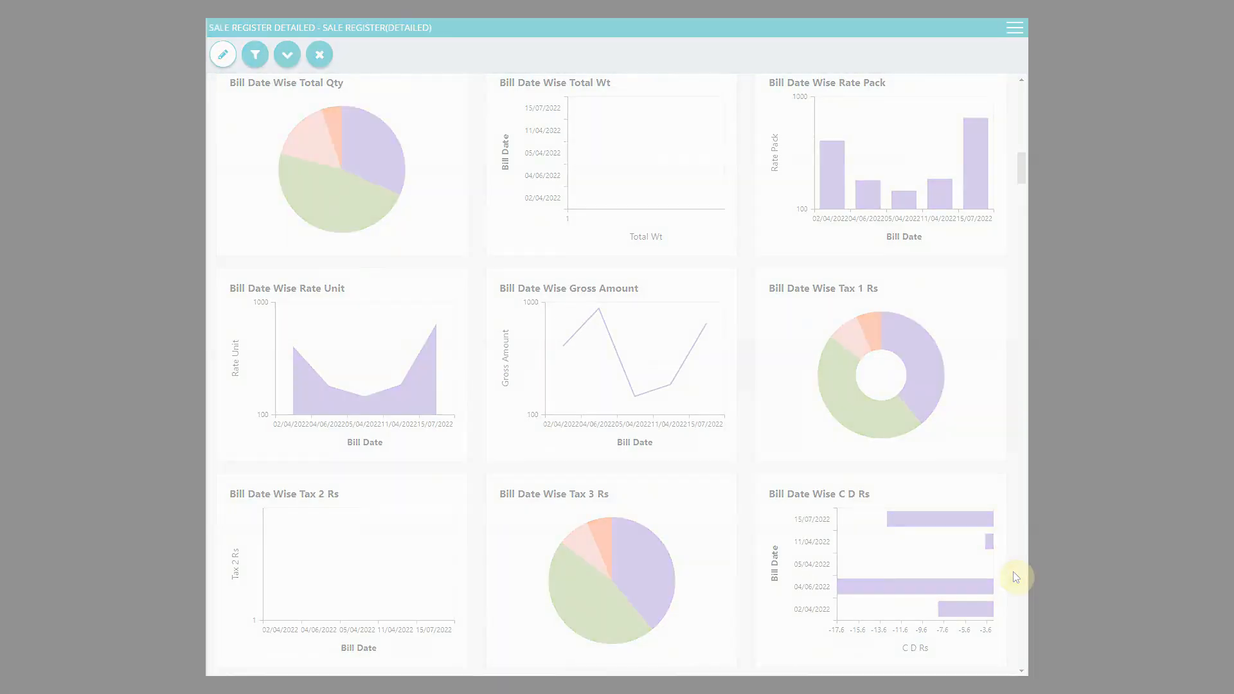